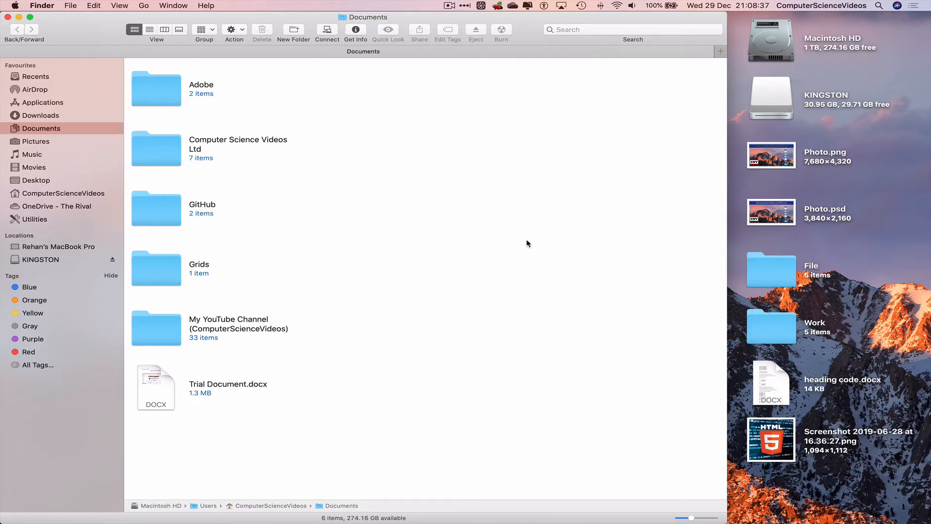
pyautogui.moveTo(109, 83)
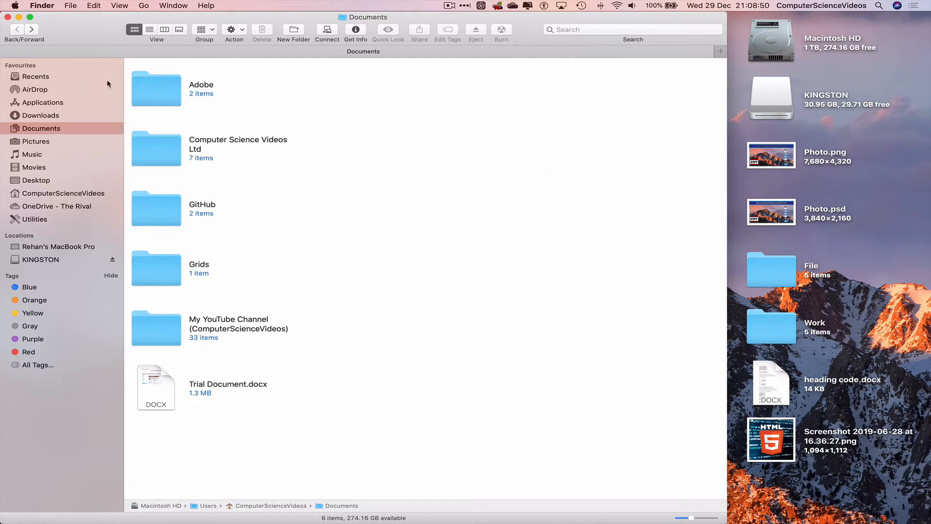
# Step: Show the KINGSTON USB drive's contents from the Finder sidebar
pyautogui.click(41, 259)
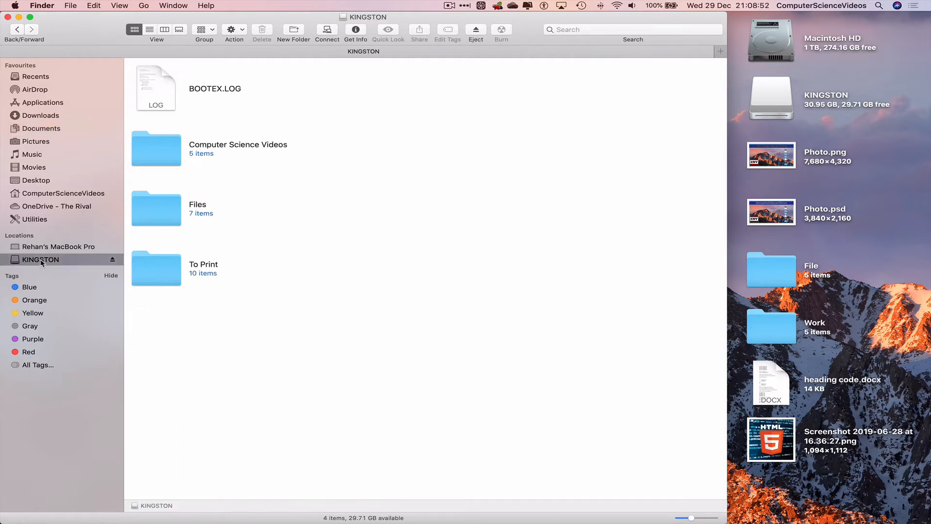
pyautogui.moveTo(202, 160)
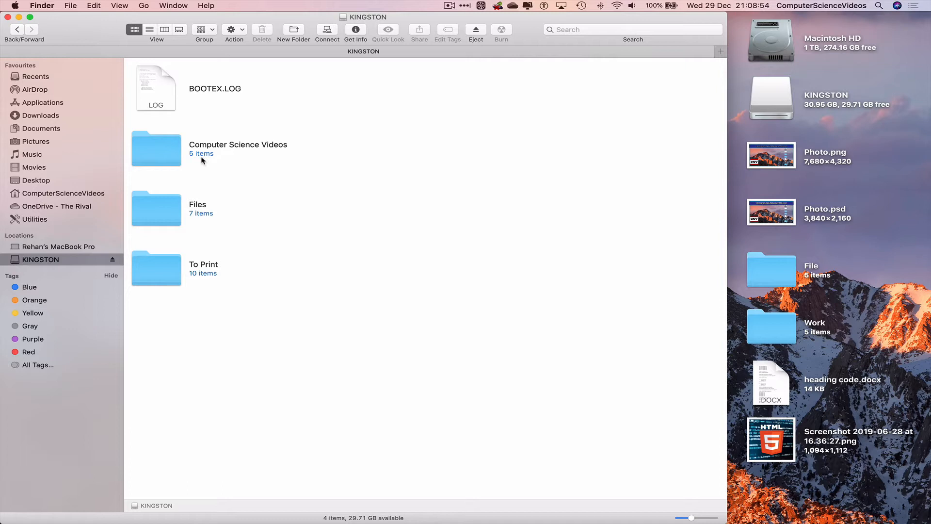
pyautogui.moveTo(258, 150)
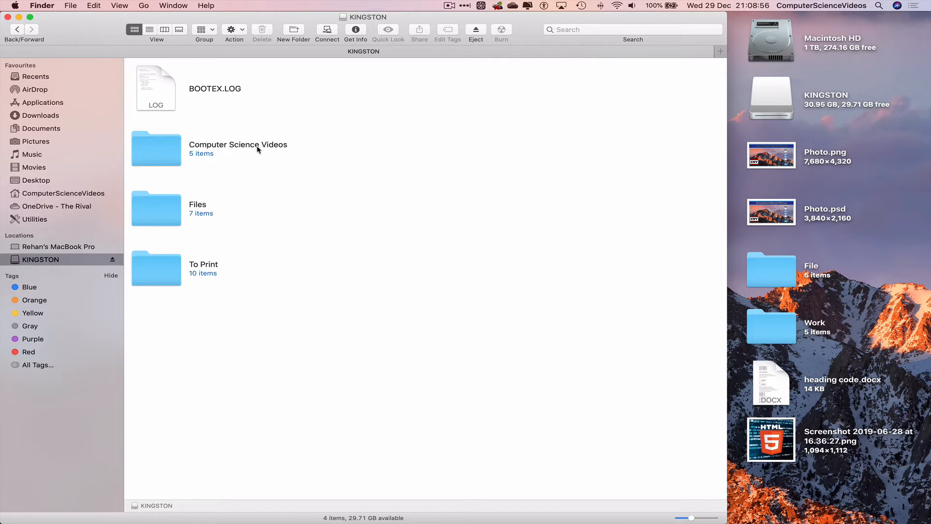
pyautogui.moveTo(323, 147)
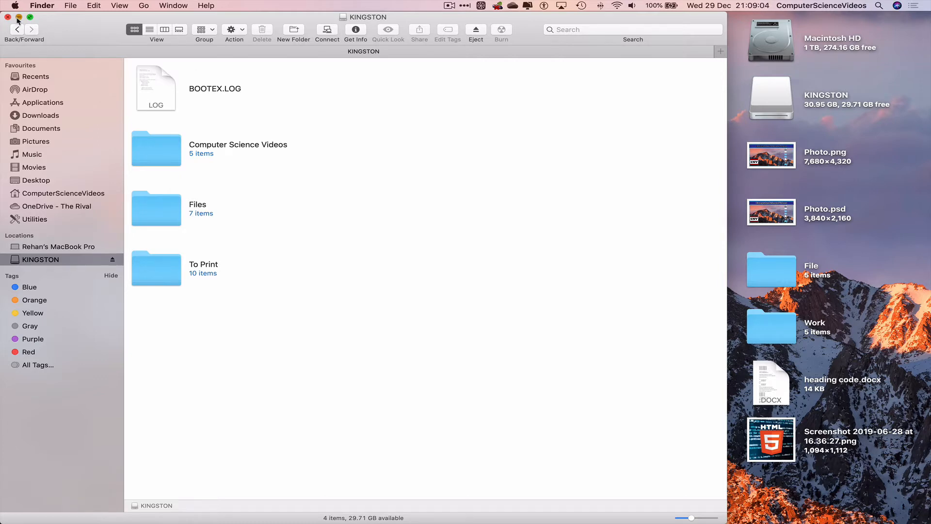
# Step: Minimise Finder and in Terminal move into Desktop and list it with ls -l
pyautogui.click(9, 16)
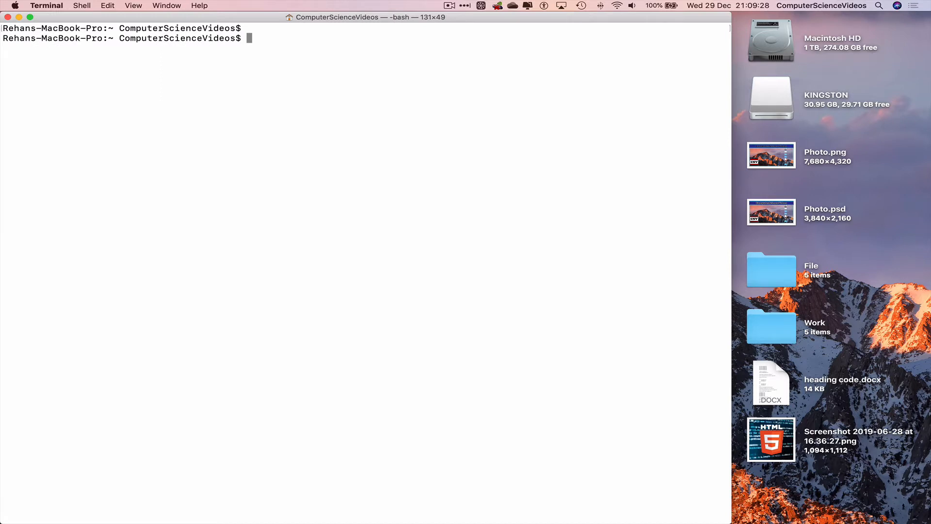
pyautogui.write('ced')
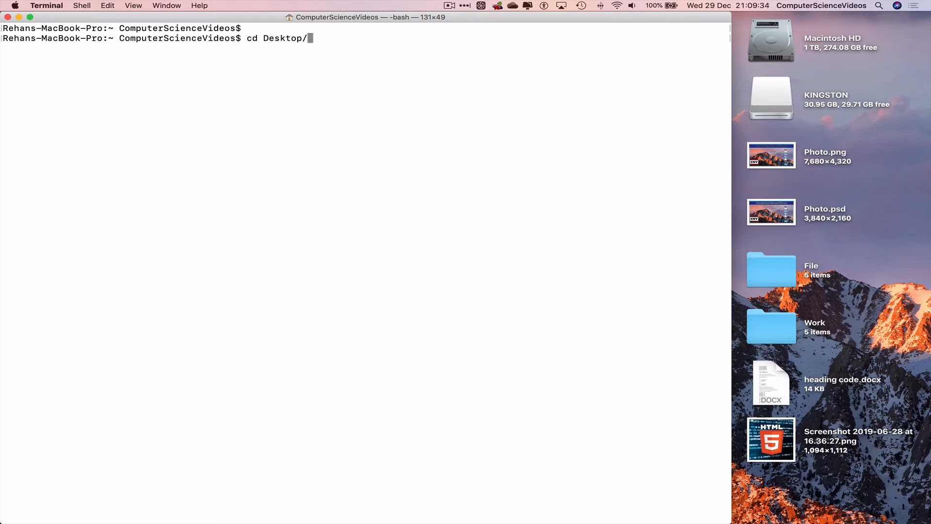
pyautogui.write(';')
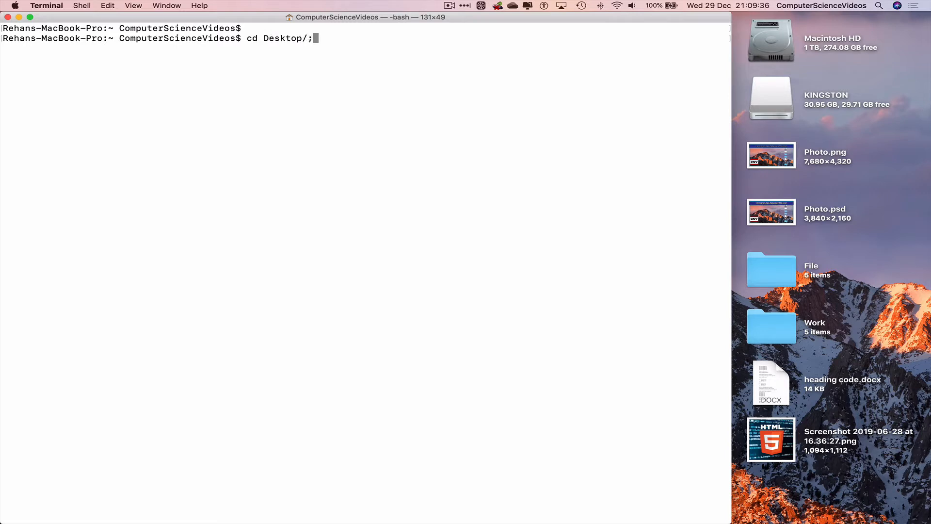
pyautogui.write('ls -l')
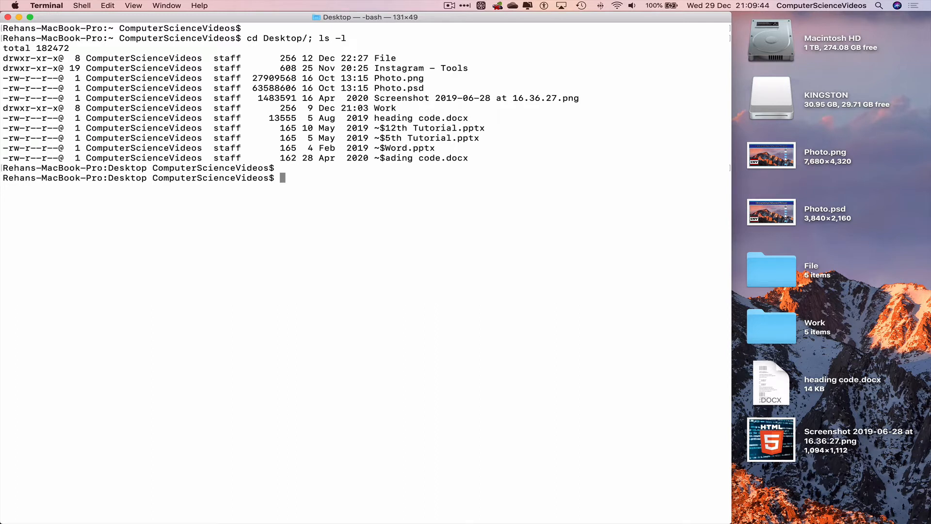
# Step: Change directory to /Volumes/KINGSTON/ to reach the USB drive
pyautogui.write('cd /V')
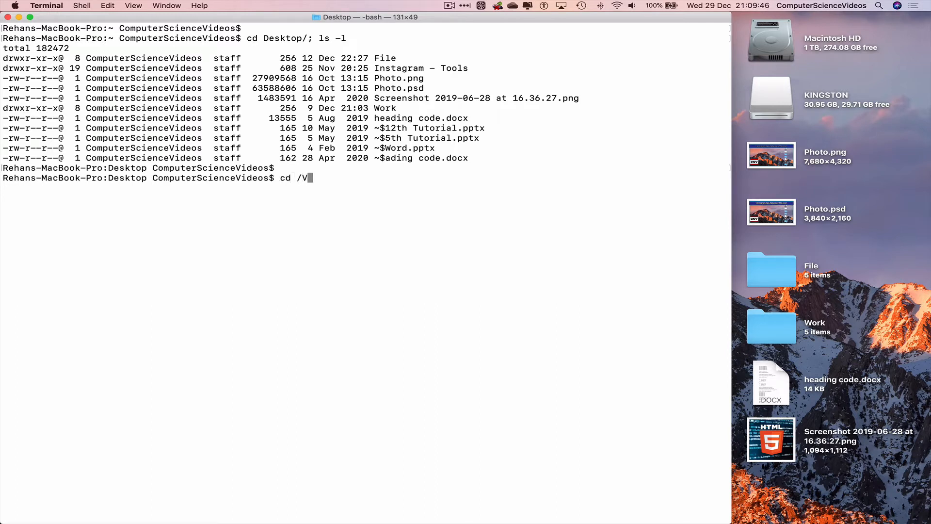
pyautogui.write('olumes/')
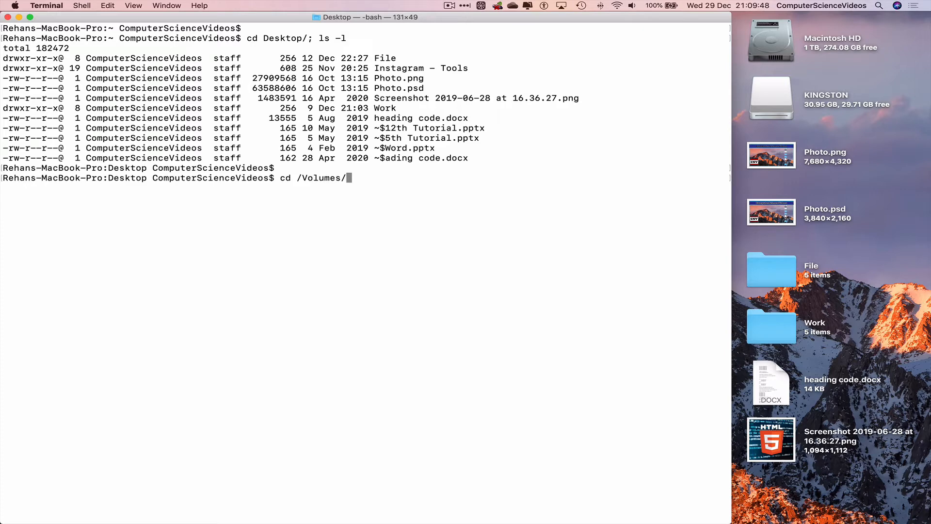
pyautogui.write('KINGSTON/; ls -l')
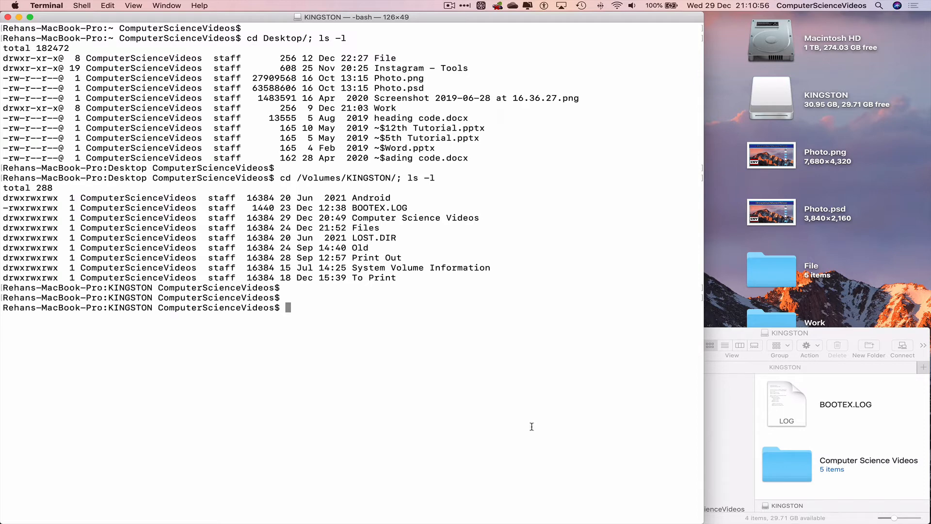
# Step: Run cp -R "Computer Science Videos"/ ~/Desktop/ComputerScienceVideos to copy the folder recursively
pyautogui.write('cp')
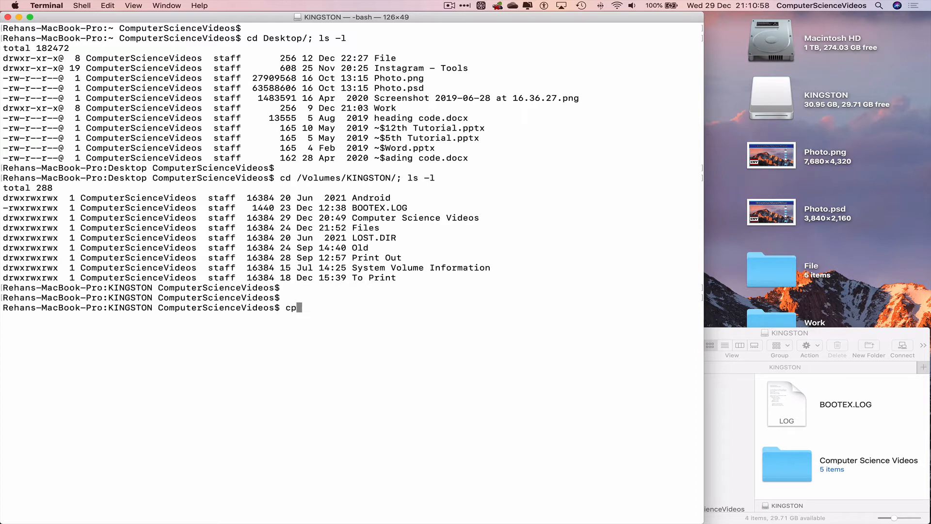
pyautogui.write('" "')
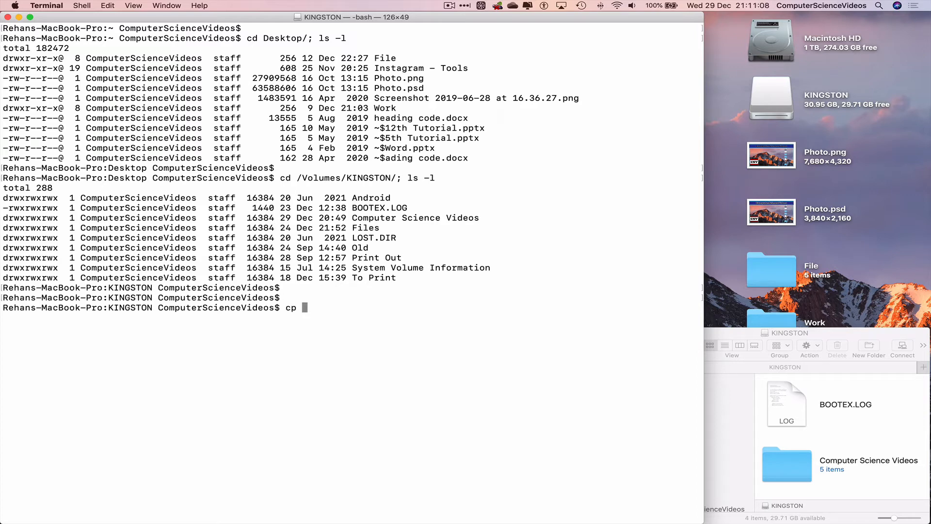
pyautogui.write('-R')
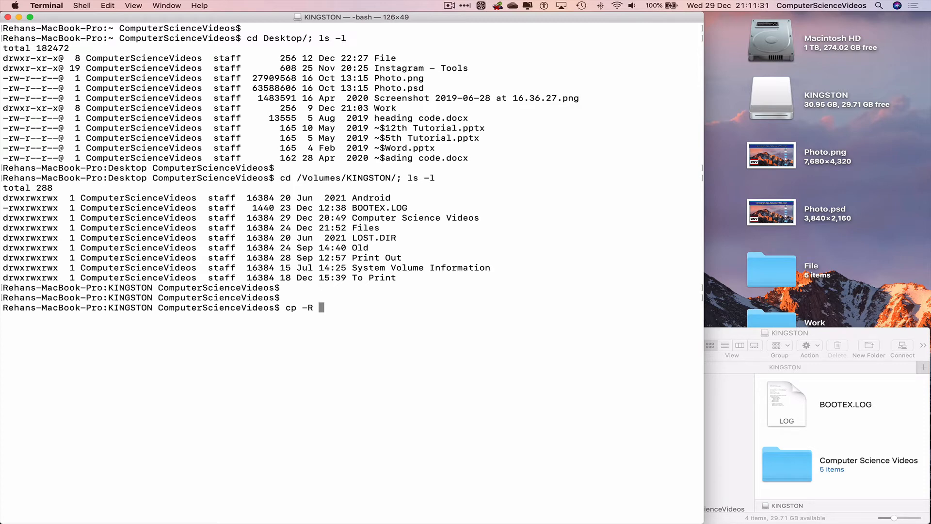
pyautogui.write('"')
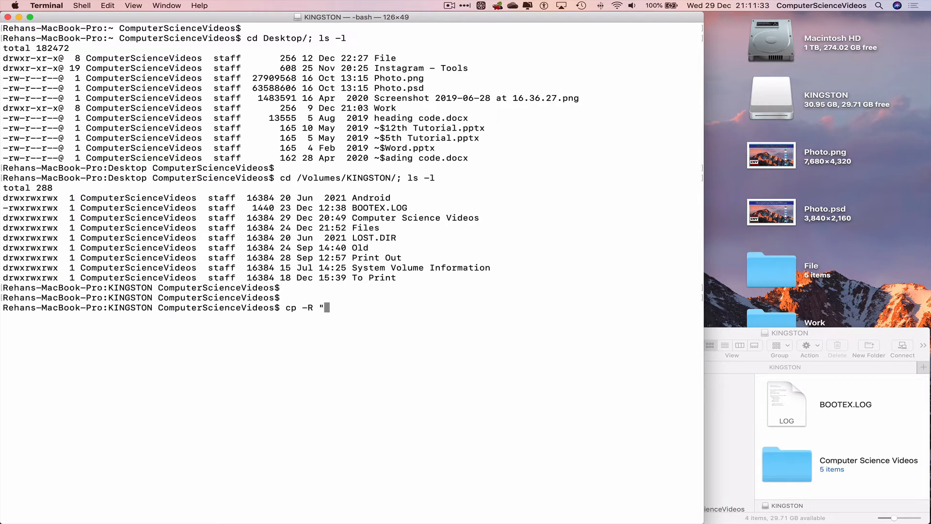
pyautogui.write('C')
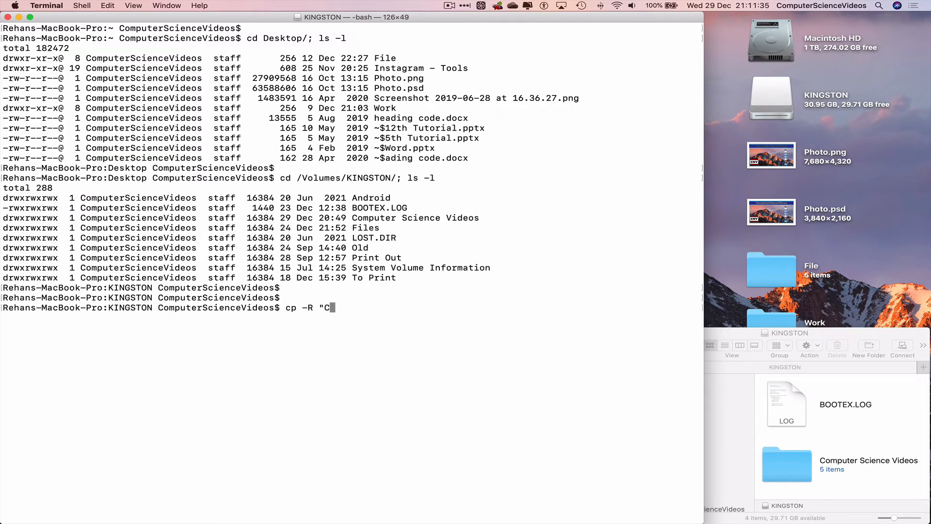
pyautogui.write('omputer Science Videos"/ ~')
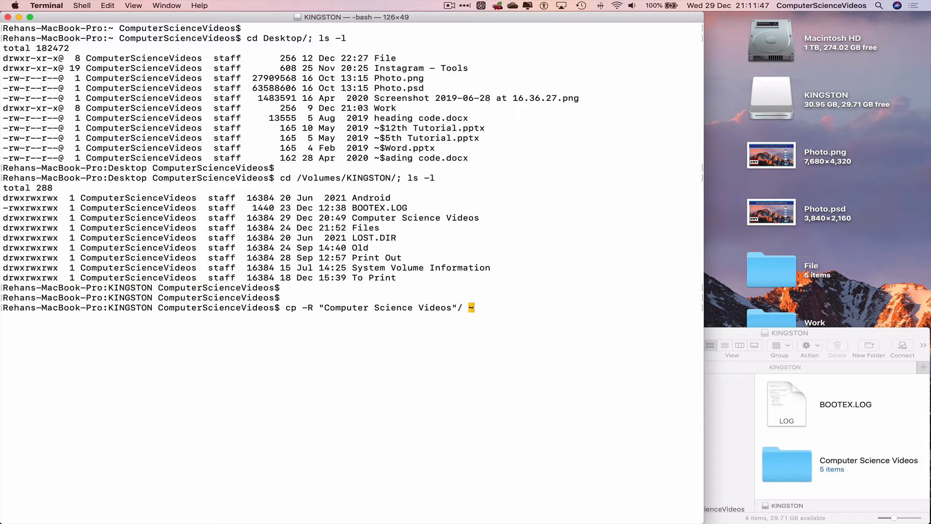
pyautogui.write('/')
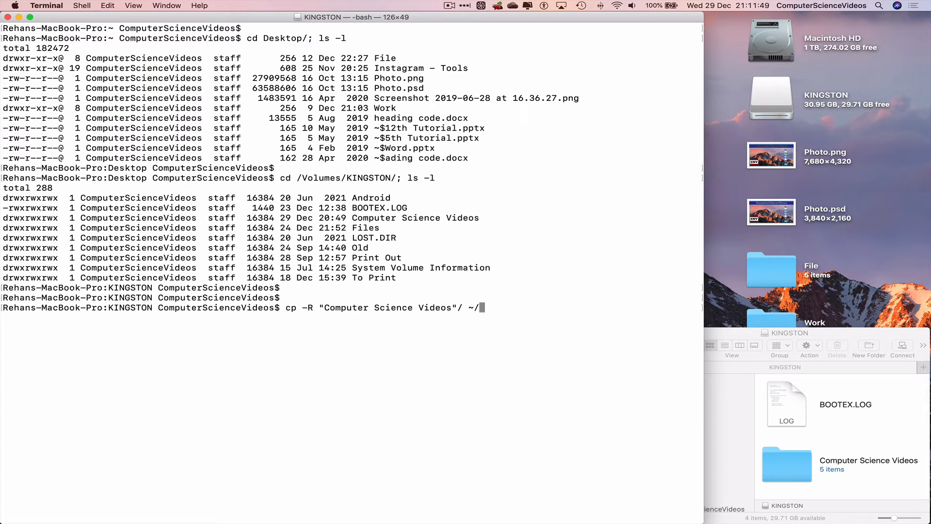
pyautogui.write('Desktop/')
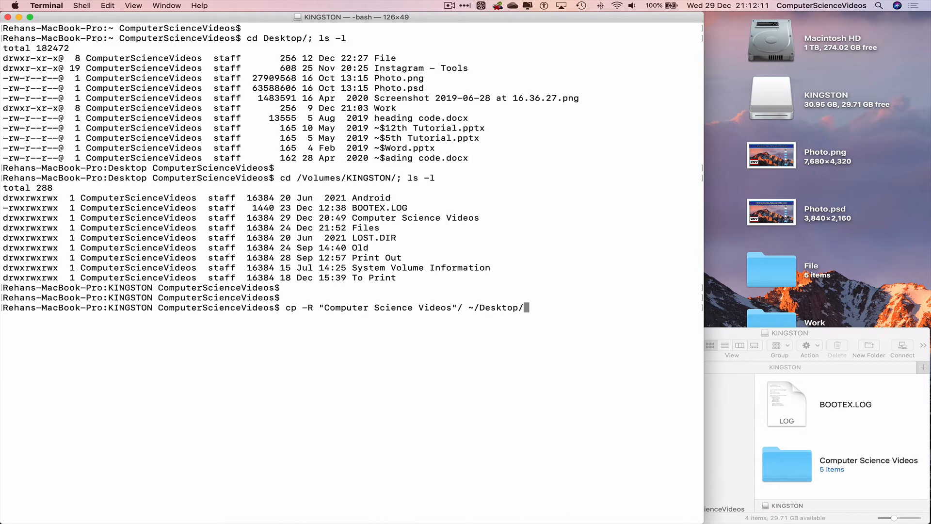
pyautogui.write('ComputerScienceV')
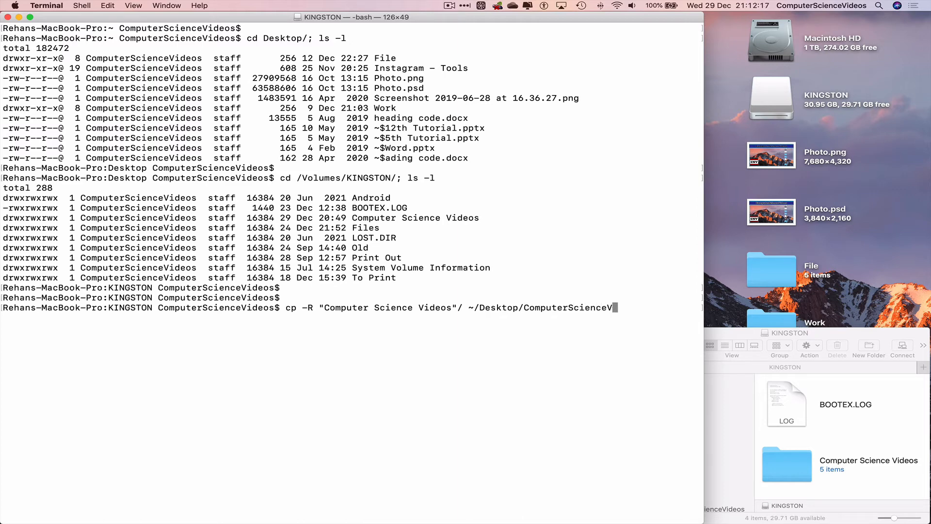
pyautogui.write('ideos')
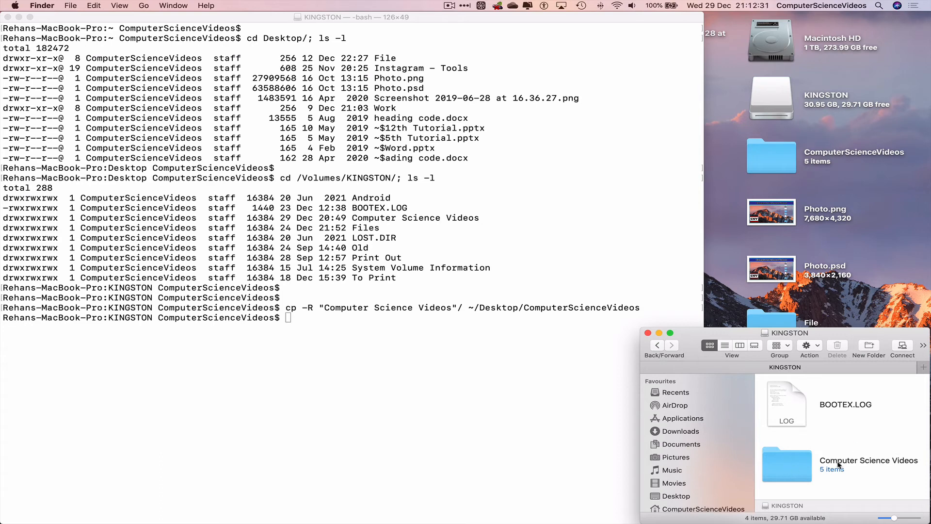
pyautogui.moveTo(826, 474)
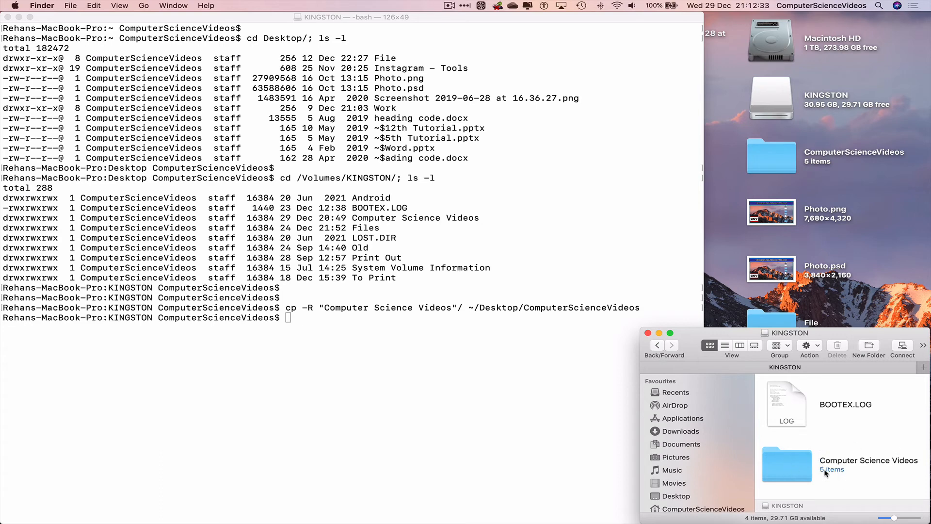
pyautogui.moveTo(881, 171)
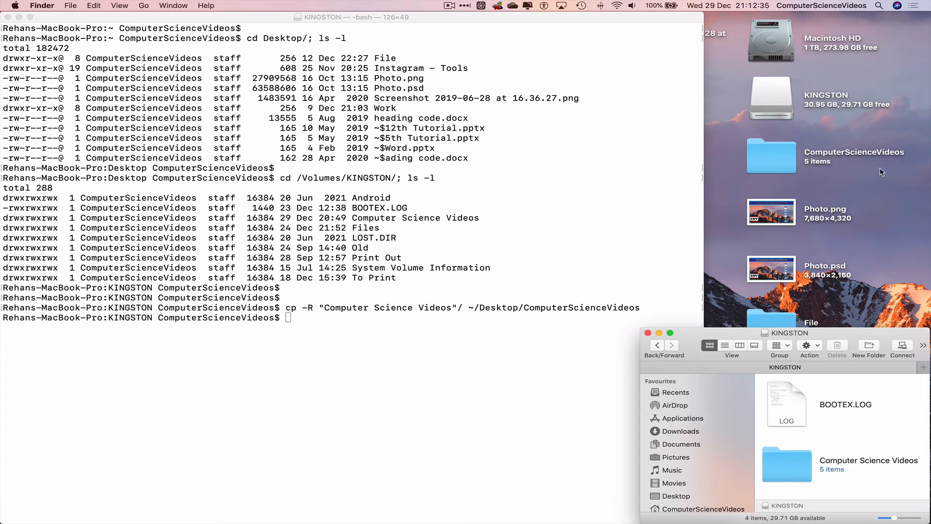
pyautogui.moveTo(819, 172)
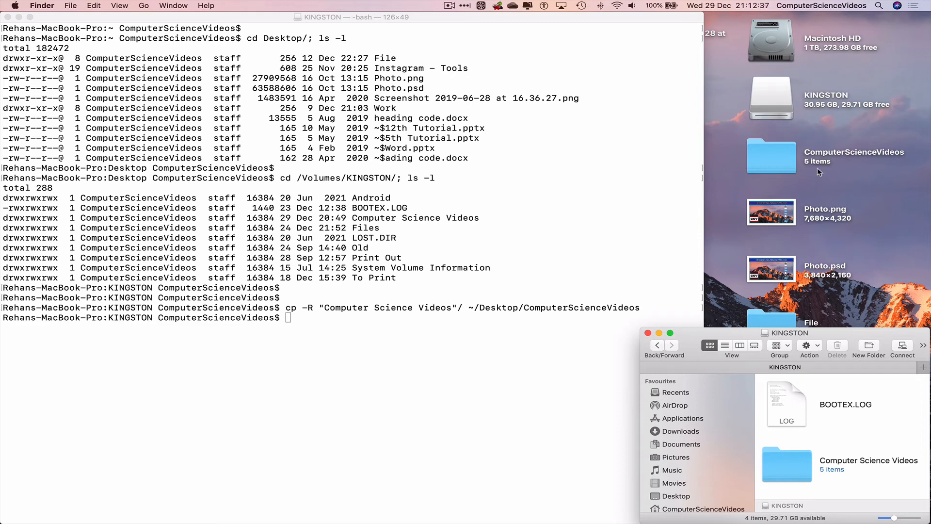
pyautogui.moveTo(885, 164)
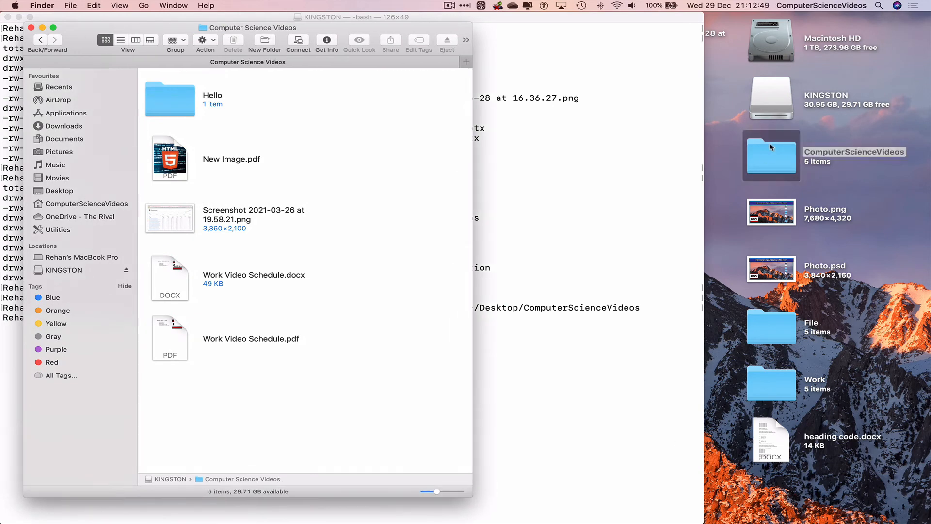
# Step: Open the ComputerScienceVideos folder on the Desktop to verify its 5 copied items
pyautogui.doubleClick(770, 154)
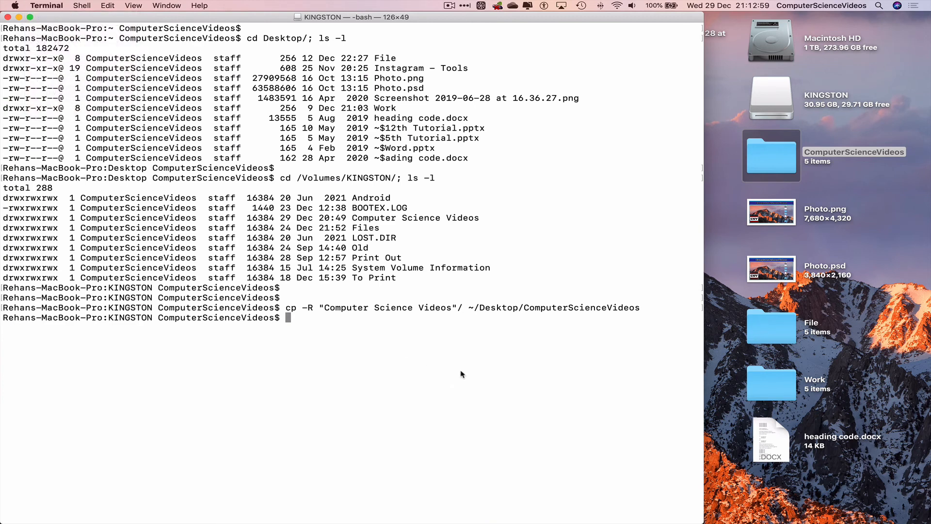
# Step: Clear Terminal, close its window, and select the KINGSTON drive on the desktop
pyautogui.write('clea')
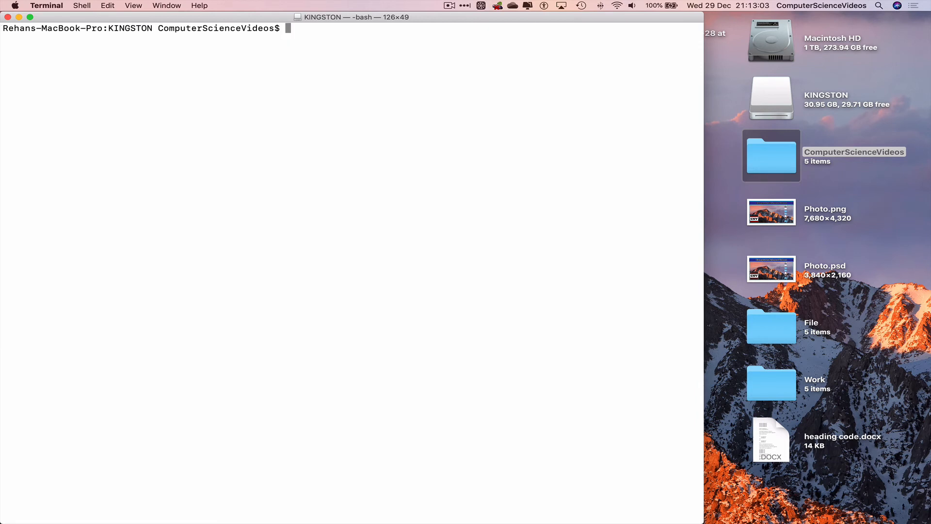
pyautogui.write('clear')
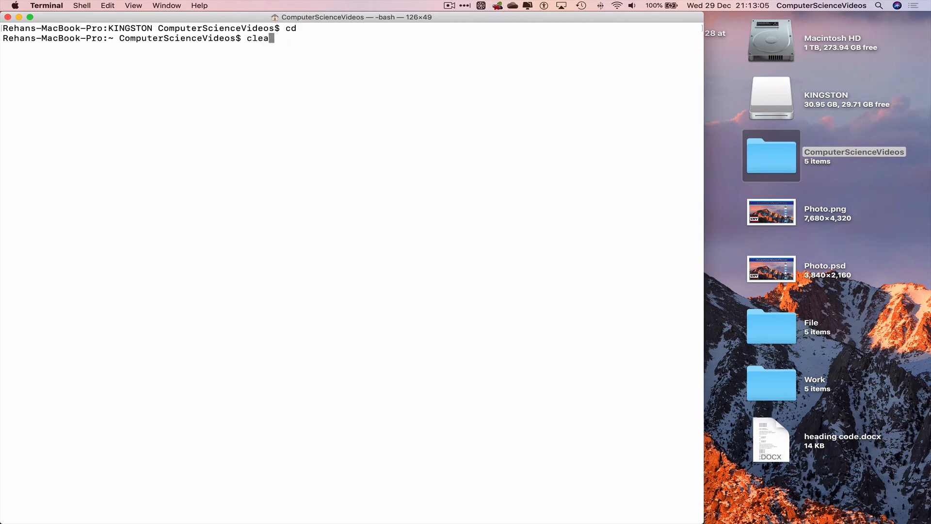
pyautogui.click(46, 6)
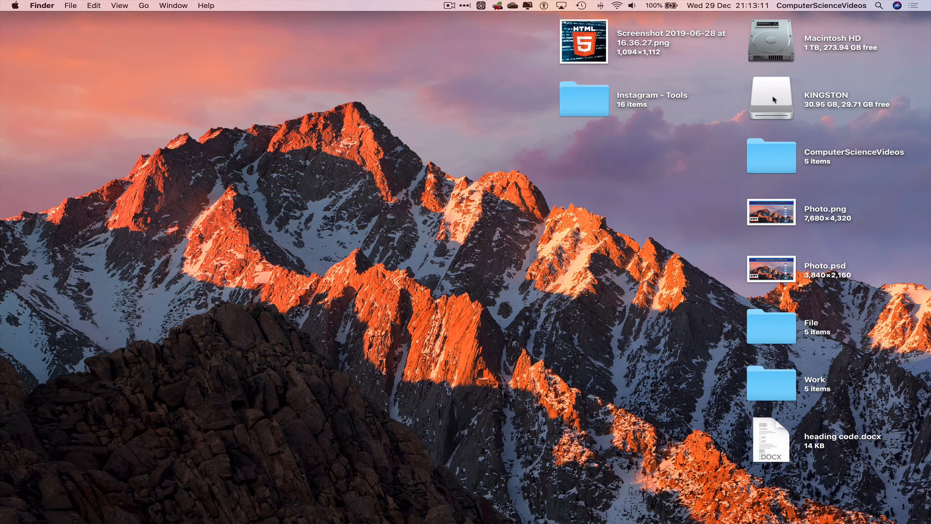
pyautogui.click(770, 98)
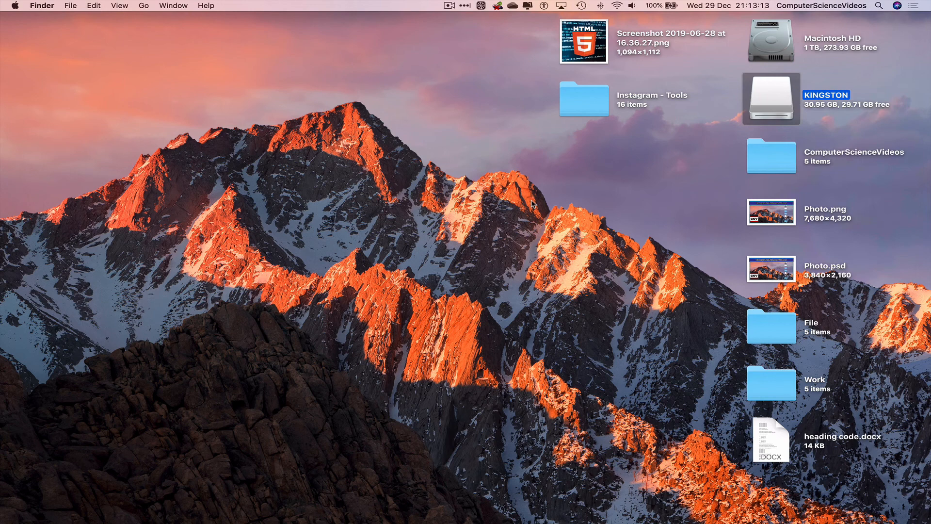